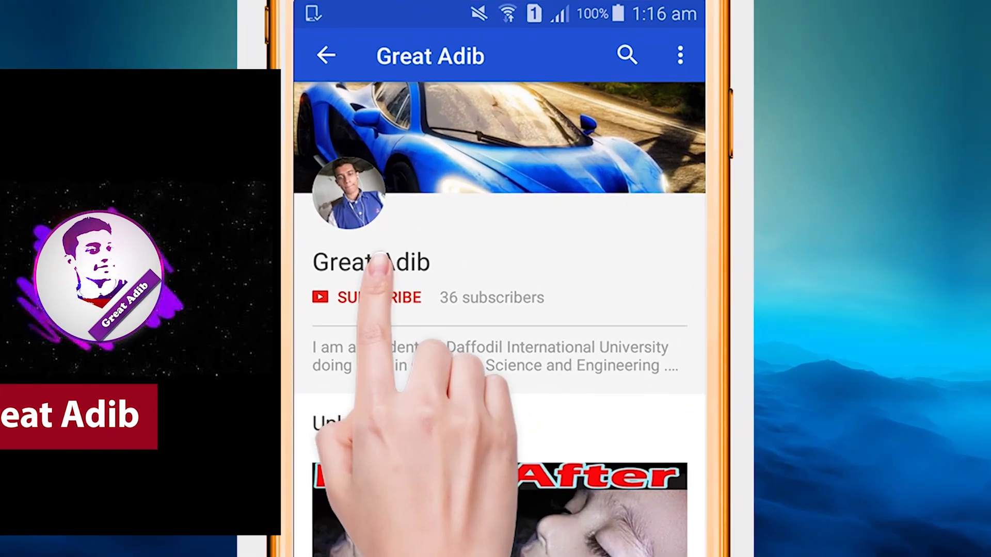
- Right-click the empty desktop to show its context menu with NVIDIA Control Panel
{"action": "left_click", "coordinate": [379, 297]}
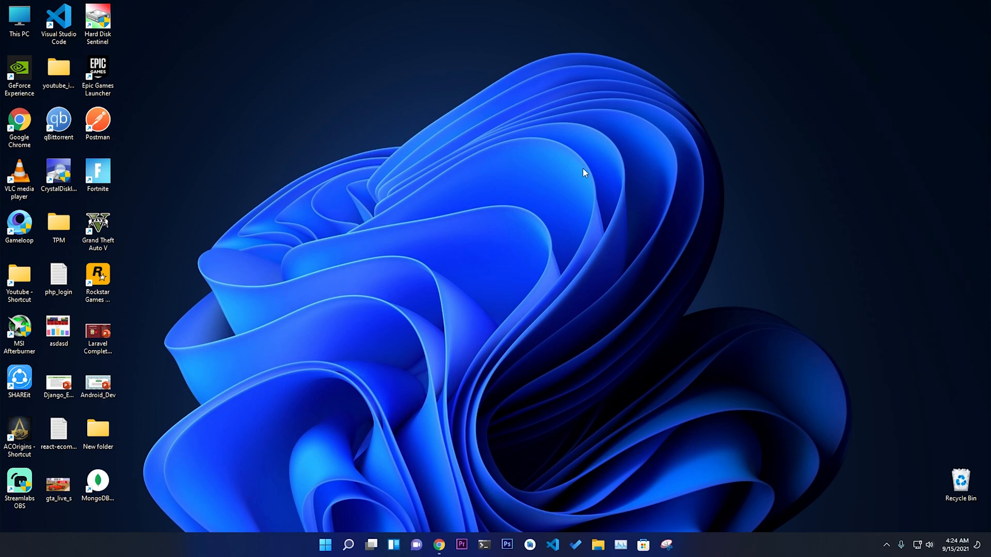
{"action": "mouse_move", "coordinate": [571, 131]}
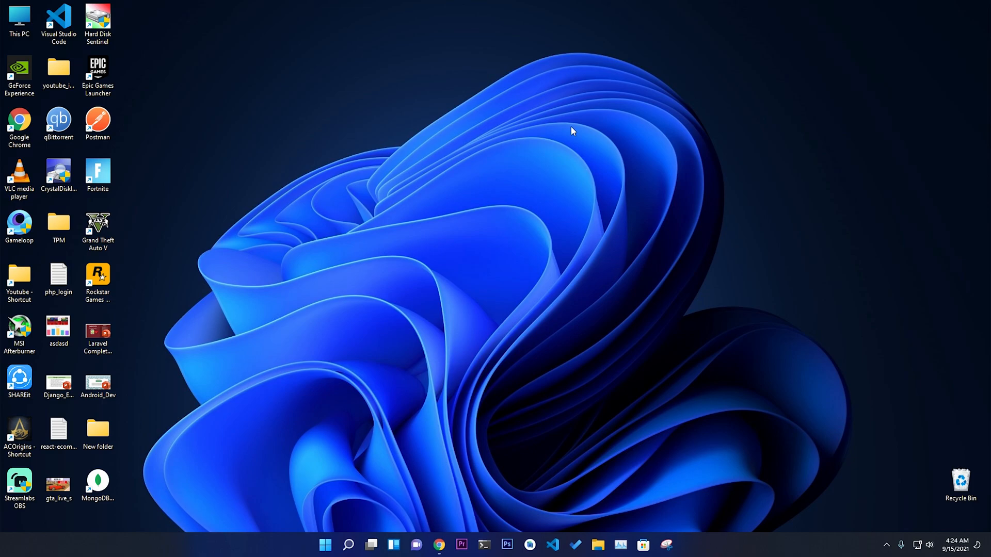
{"action": "mouse_move", "coordinate": [582, 184]}
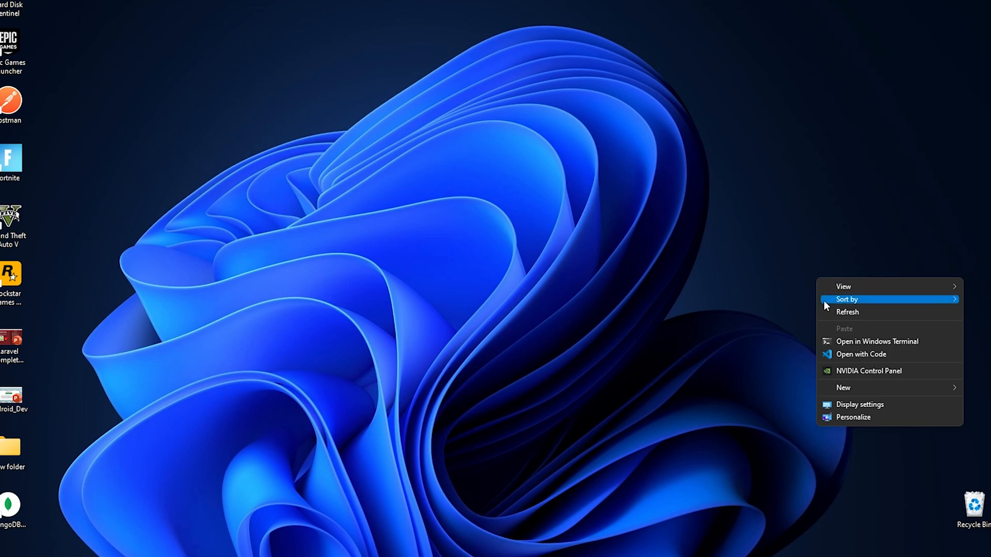
{"action": "mouse_move", "coordinate": [870, 376]}
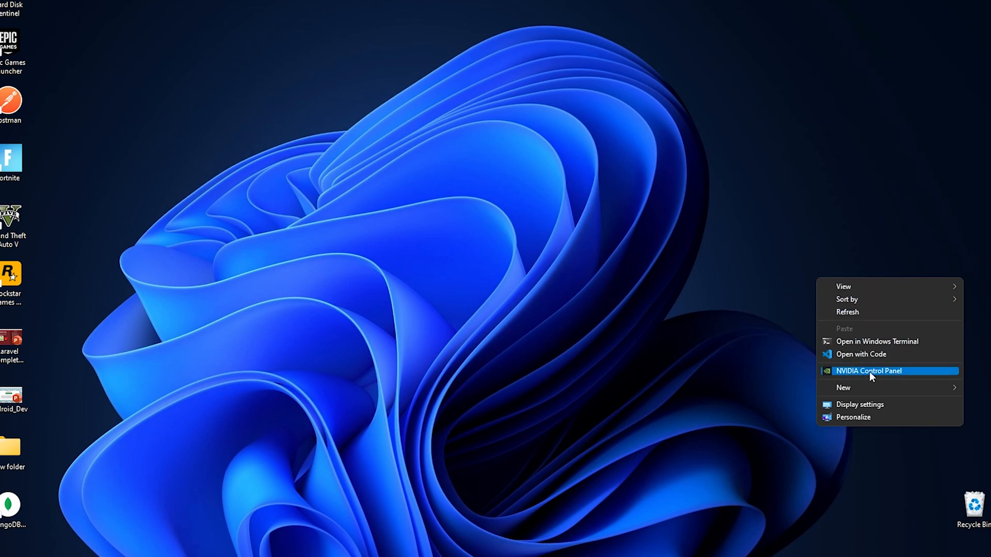
- Launch NVIDIA Control Panel and scroll the Change Resolution page down to the color settings
{"action": "left_click", "coordinate": [548, 272]}
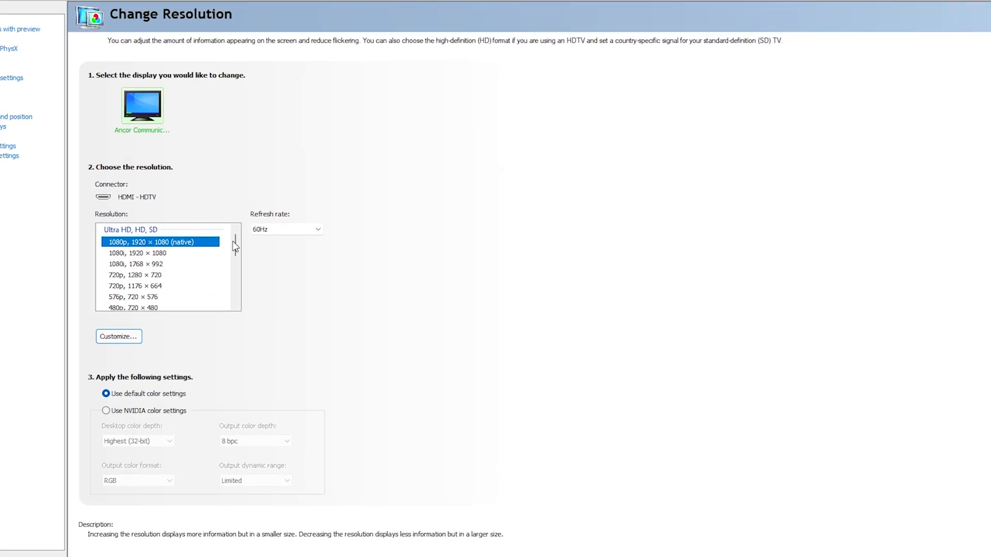
{"action": "scroll", "scroll_direction": "down", "scroll_amount": 3}
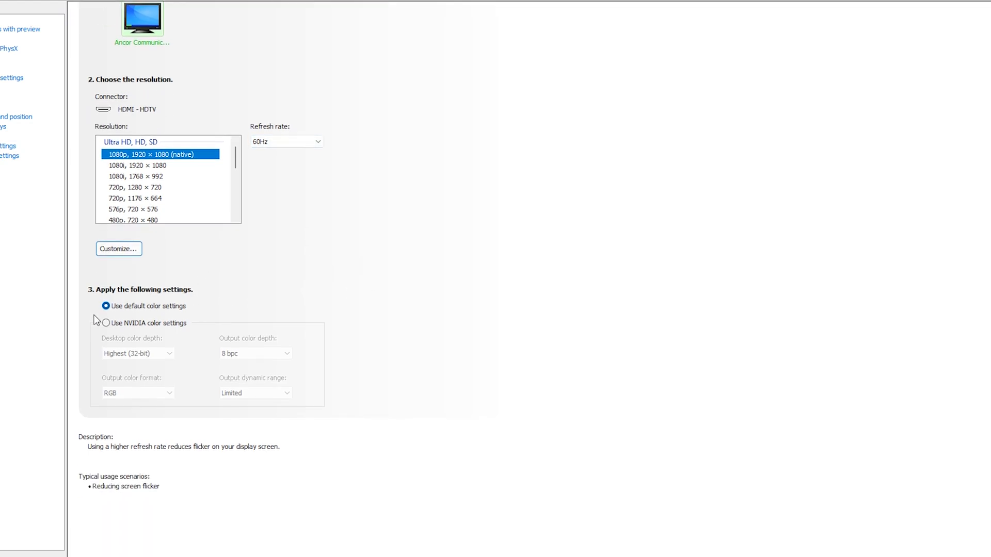
{"action": "left_click", "coordinate": [106, 306]}
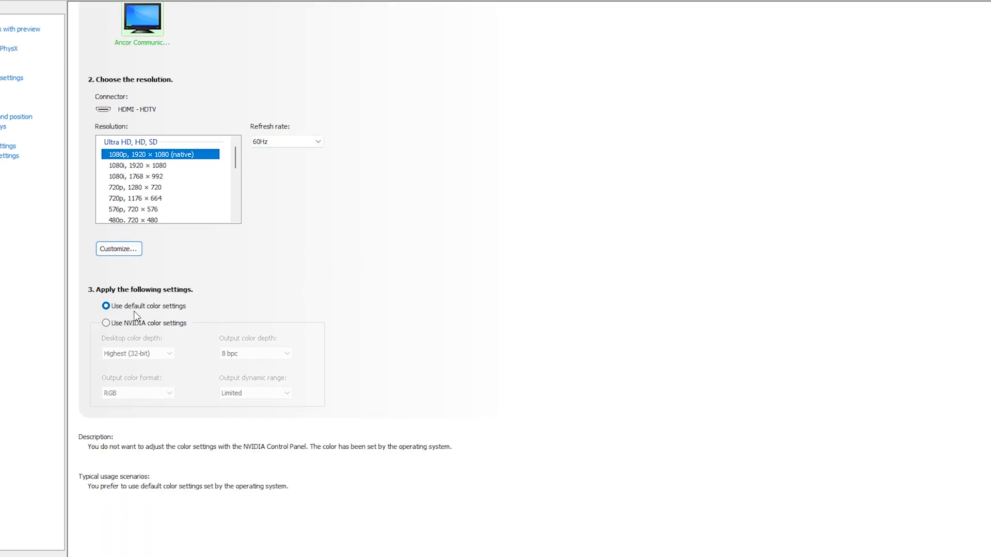
{"action": "mouse_move", "coordinate": [225, 316]}
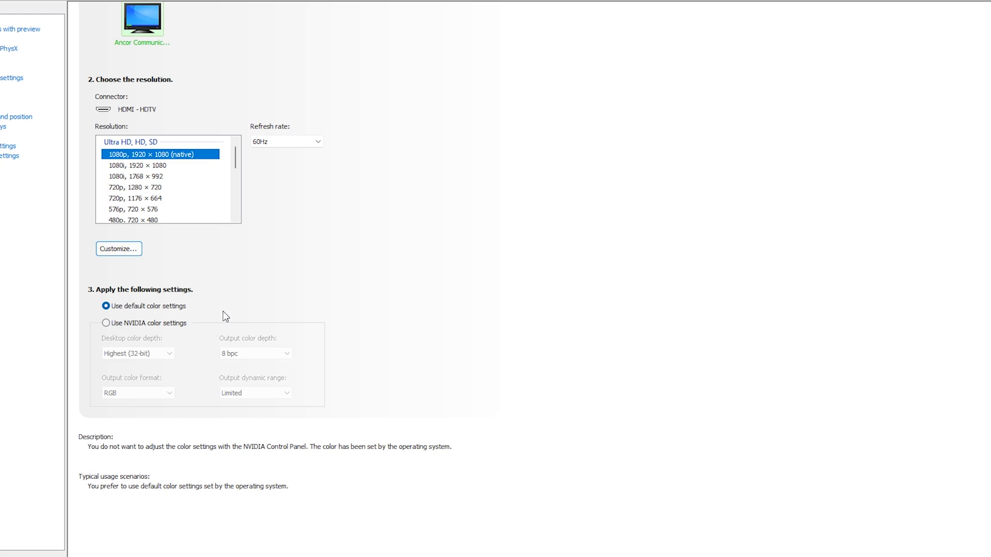
{"action": "mouse_move", "coordinate": [95, 353]}
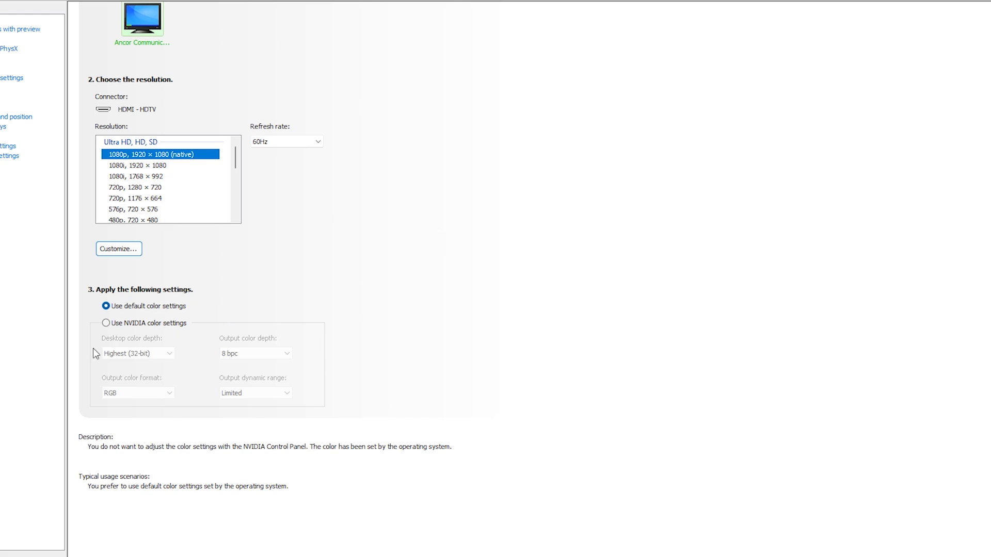
{"action": "mouse_move", "coordinate": [96, 453]}
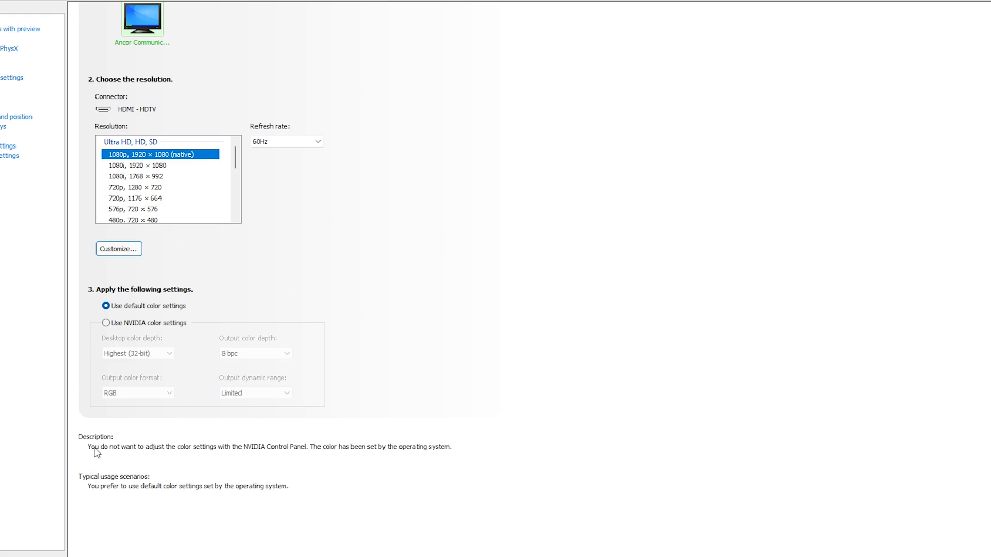
{"action": "mouse_move", "coordinate": [198, 455]}
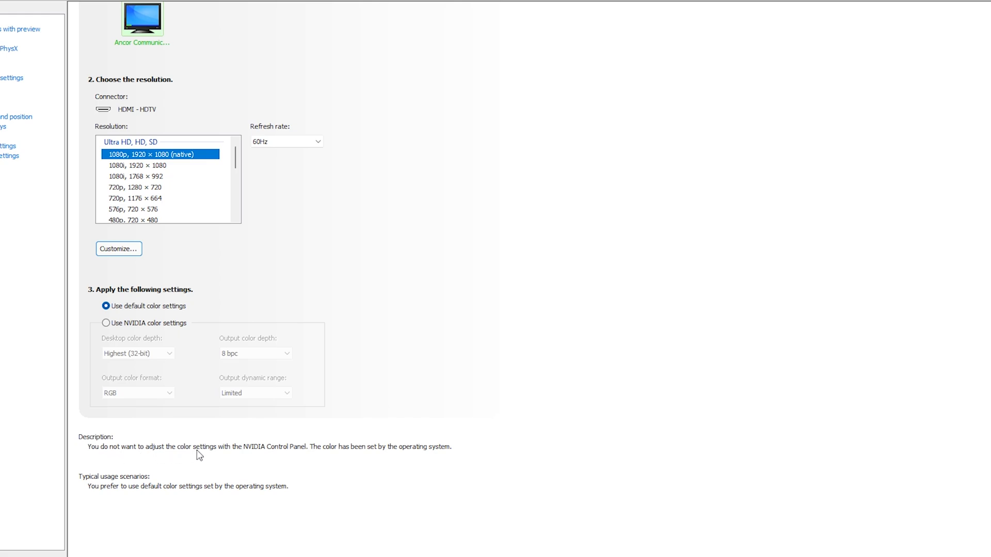
{"action": "mouse_move", "coordinate": [329, 457]}
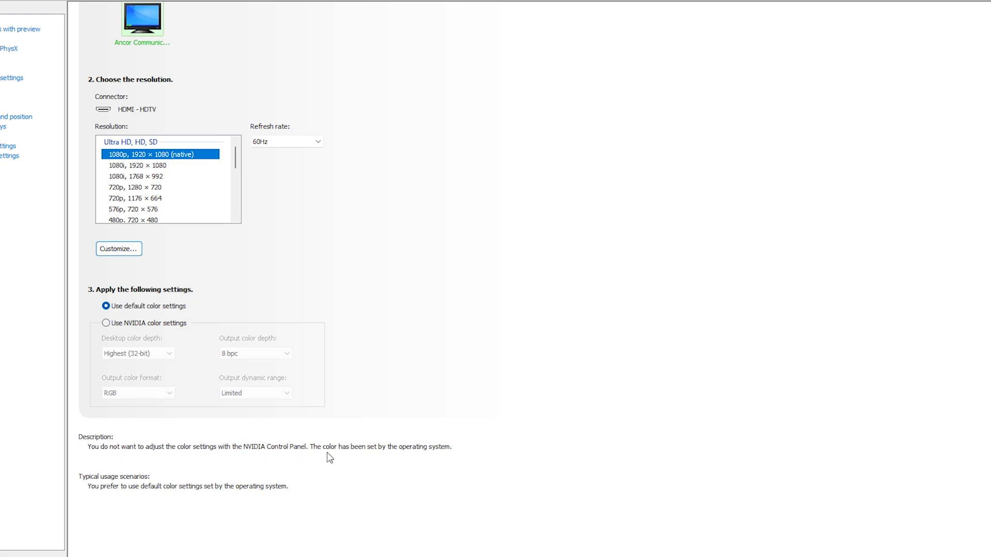
{"action": "mouse_move", "coordinate": [388, 468]}
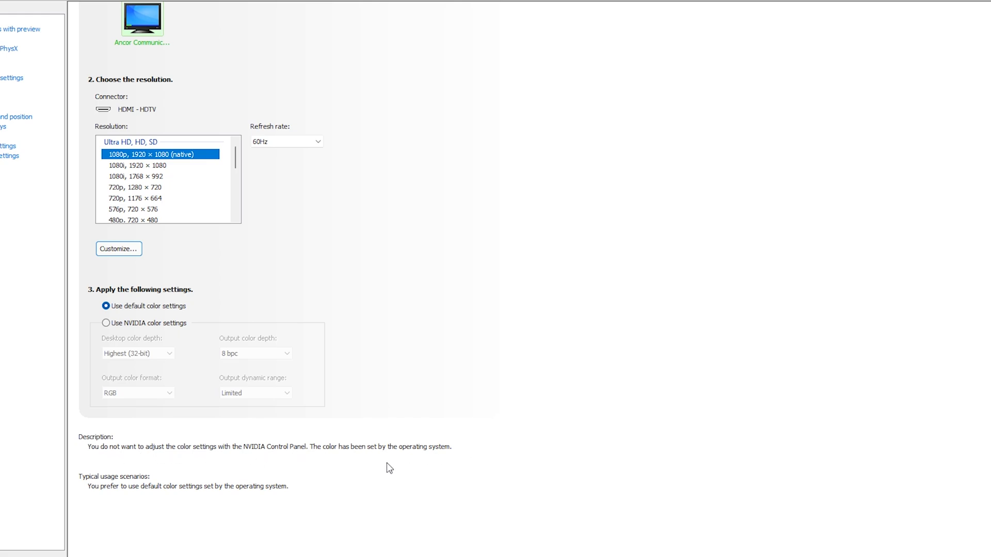
{"action": "mouse_move", "coordinate": [163, 355]}
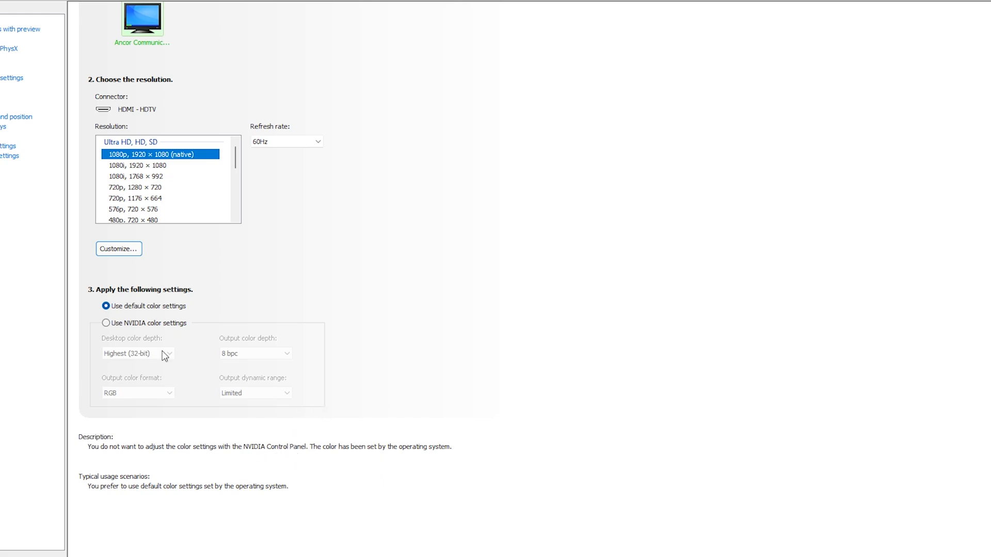
{"action": "mouse_move", "coordinate": [303, 377]}
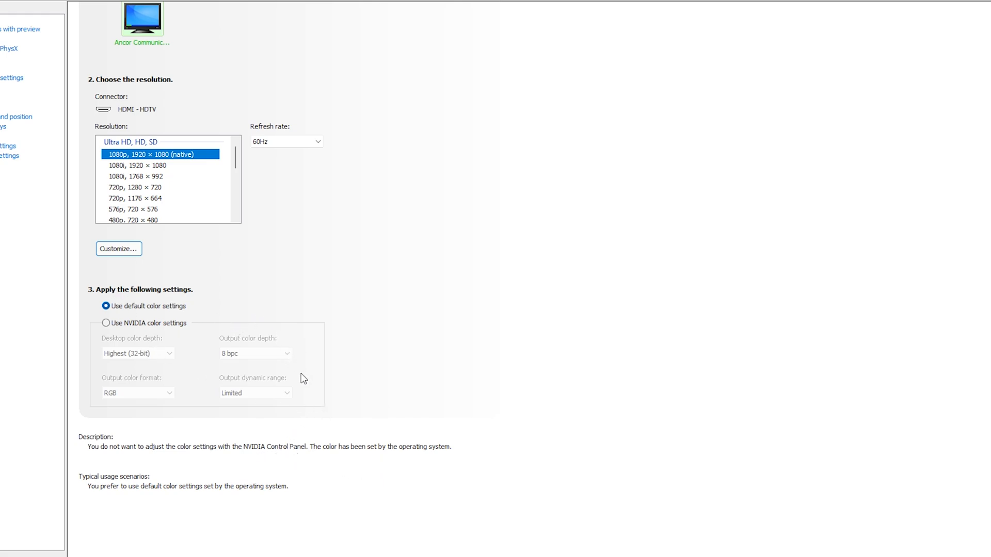
{"action": "mouse_move", "coordinate": [125, 318]}
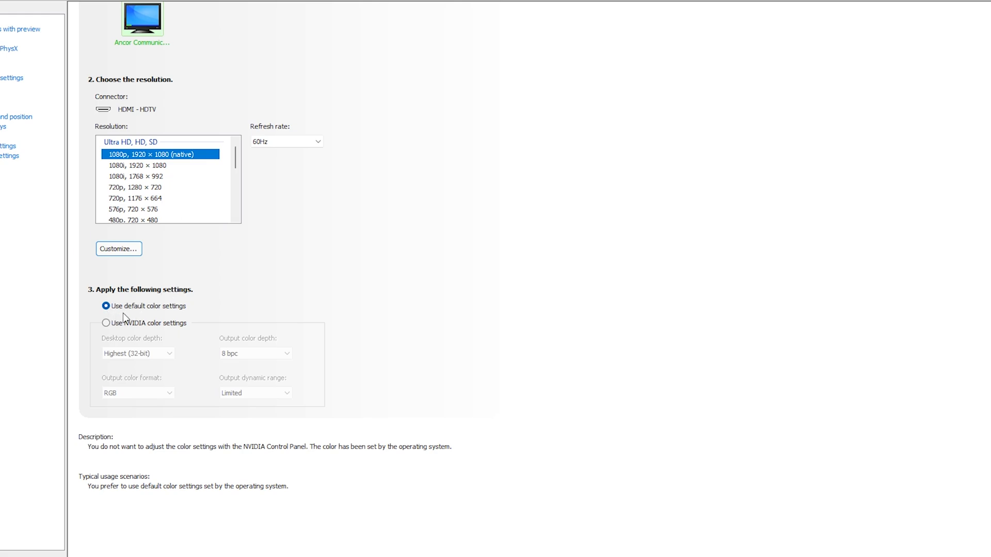
{"action": "mouse_move", "coordinate": [335, 372]}
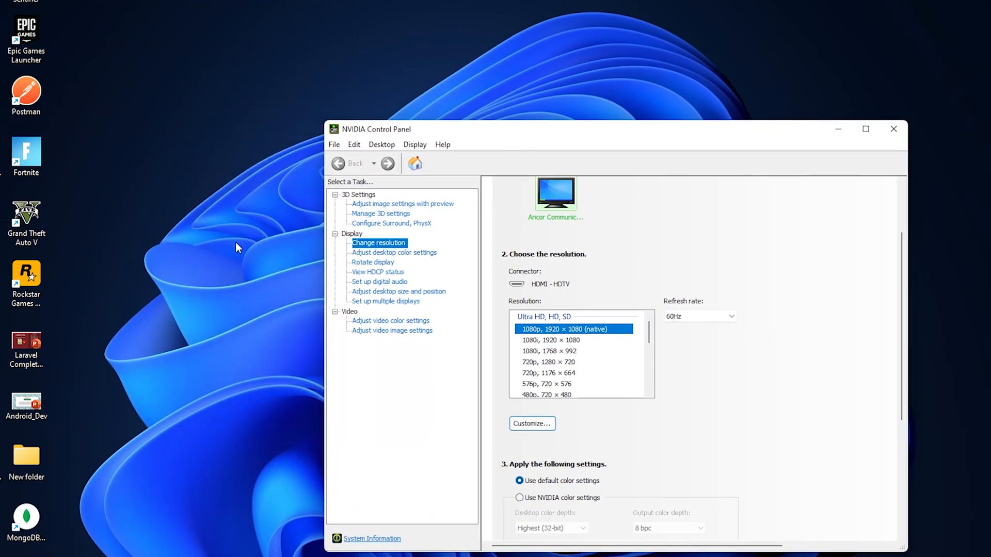
{"action": "mouse_move", "coordinate": [225, 253]}
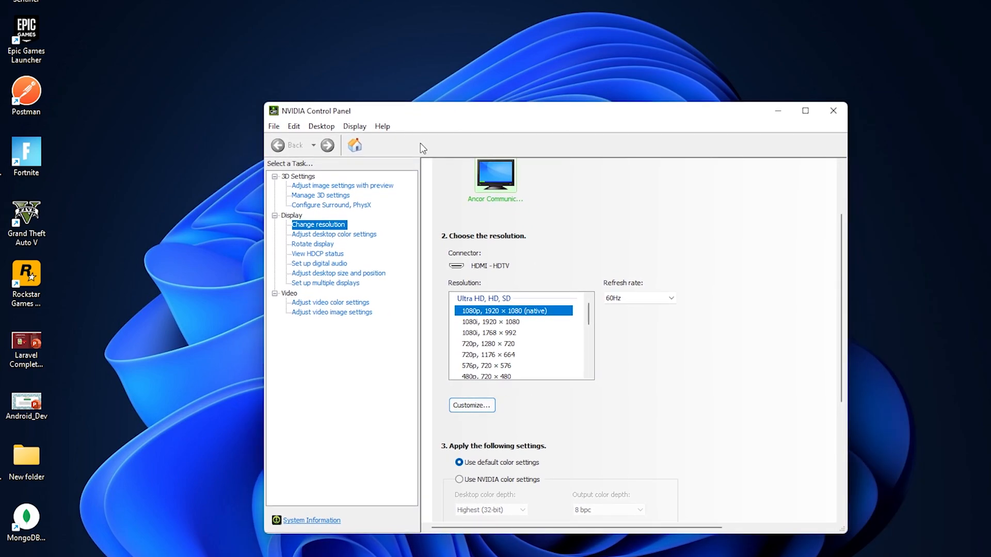
{"action": "mouse_move", "coordinate": [805, 110]}
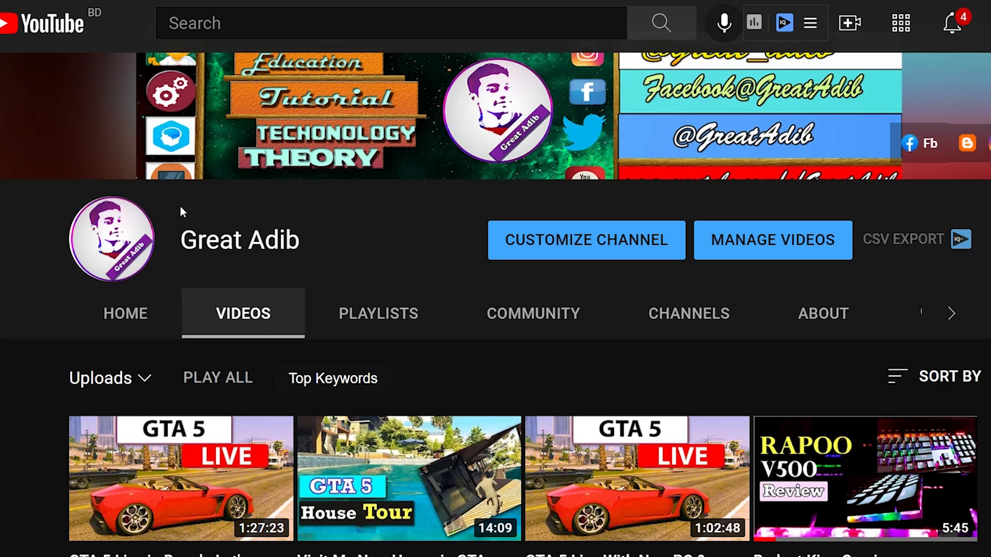
{"action": "mouse_move", "coordinate": [409, 479]}
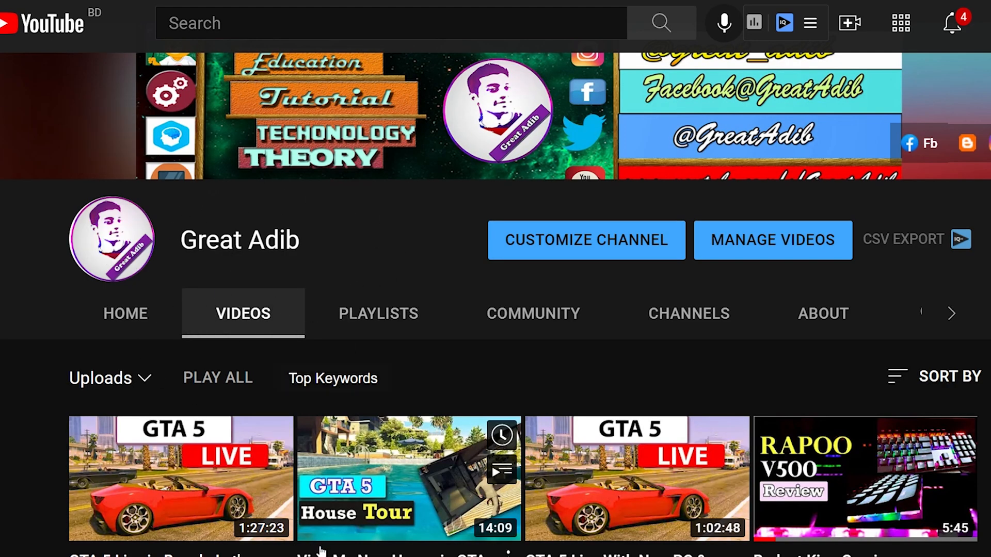
{"action": "mouse_move", "coordinate": [452, 303]}
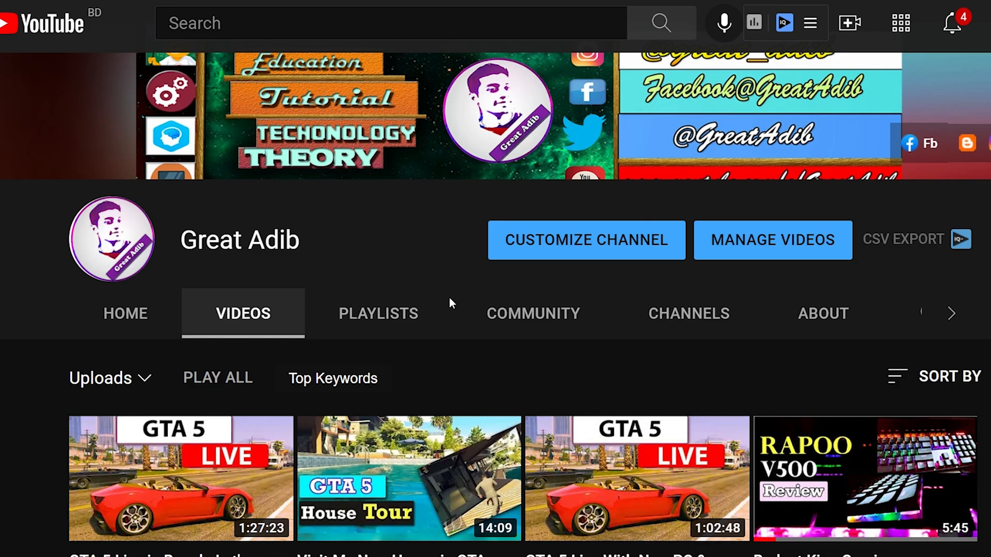
{"action": "scroll", "scroll_direction": "up", "scroll_amount": 3}
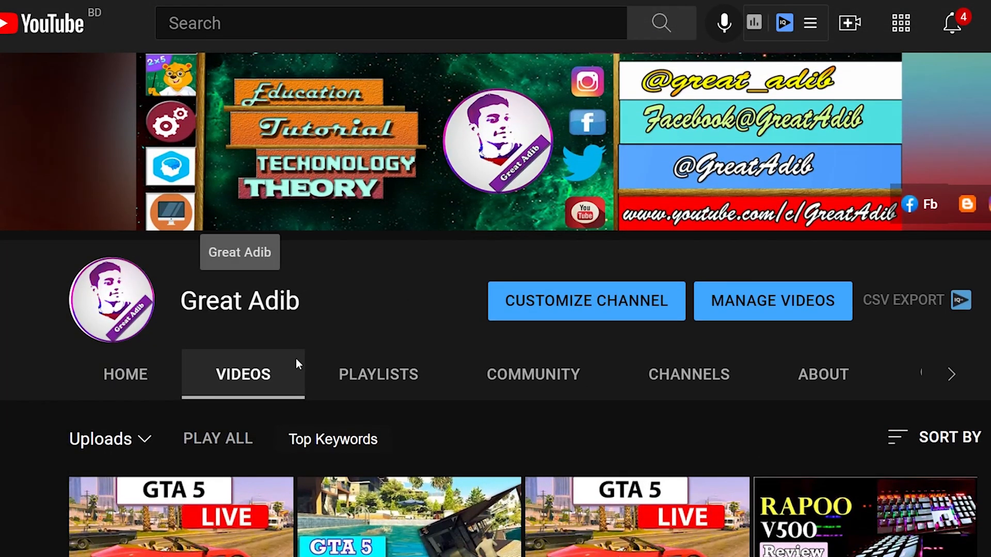
{"action": "scroll", "scroll_direction": "down", "scroll_amount": 3}
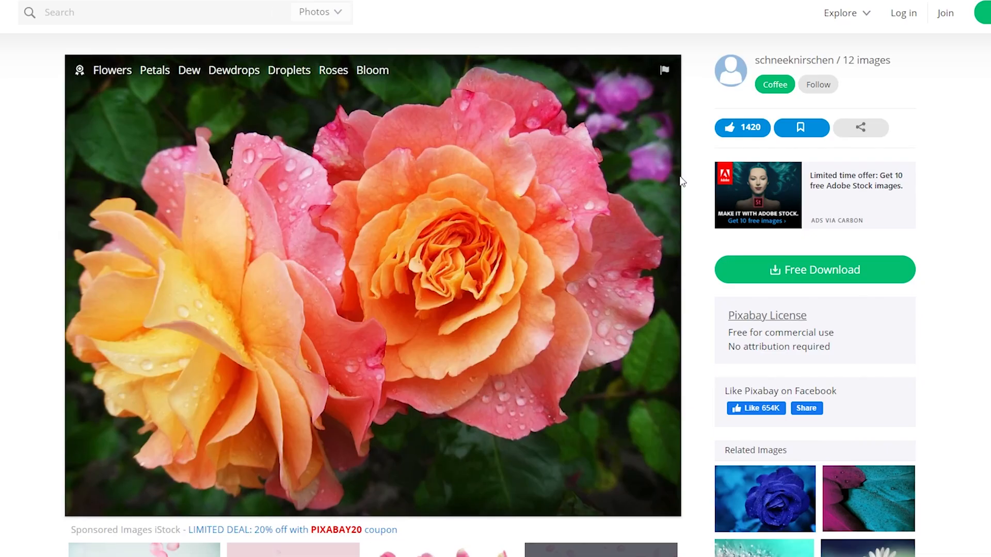
{"action": "mouse_move", "coordinate": [425, 216]}
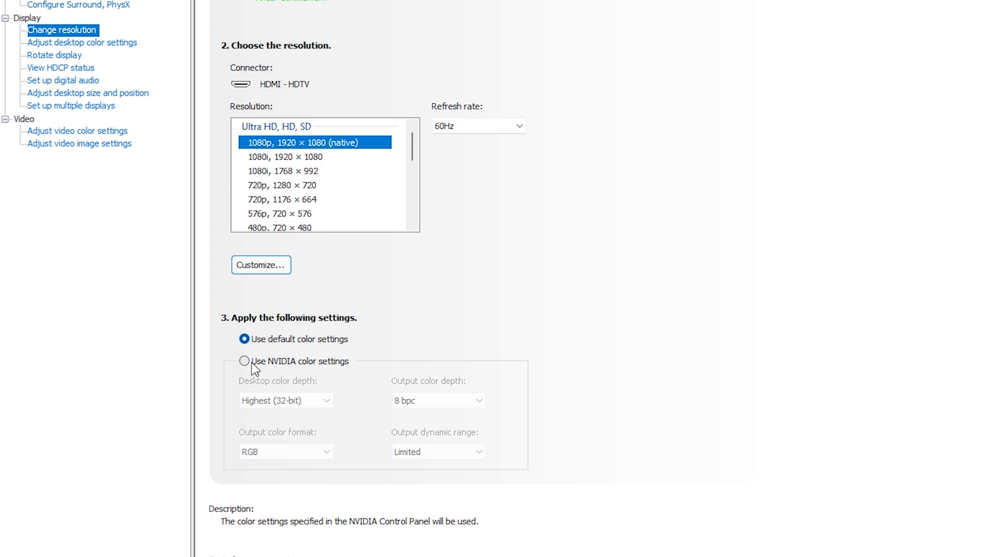
- Switch to NVIDIA color settings and read the output dynamic range description
{"action": "left_click", "coordinate": [244, 360]}
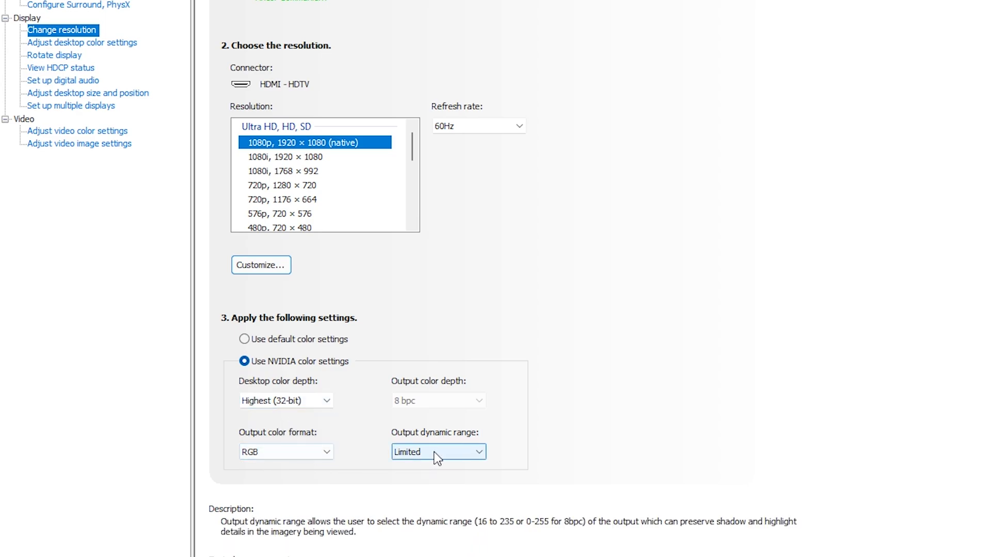
{"action": "mouse_move", "coordinate": [461, 440]}
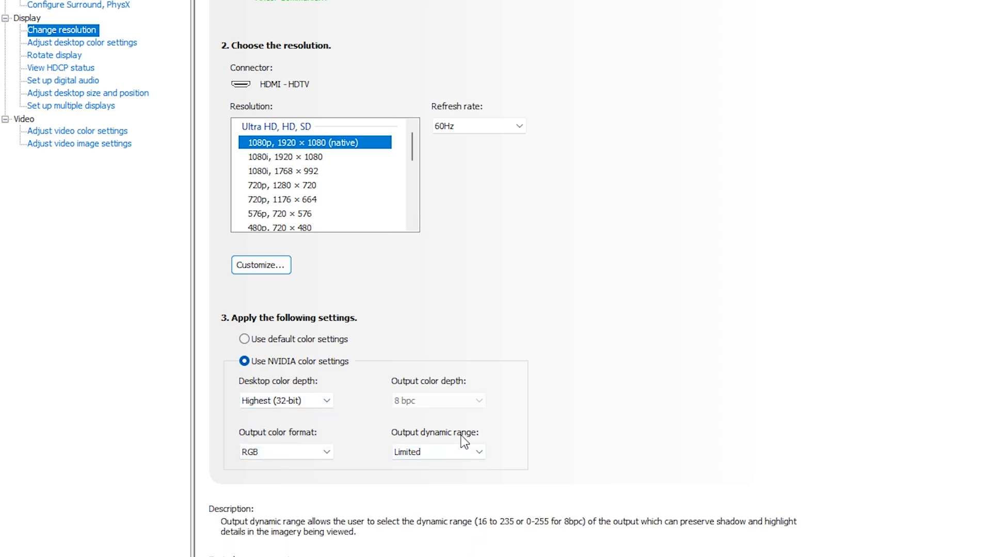
{"action": "left_click", "coordinate": [438, 452]}
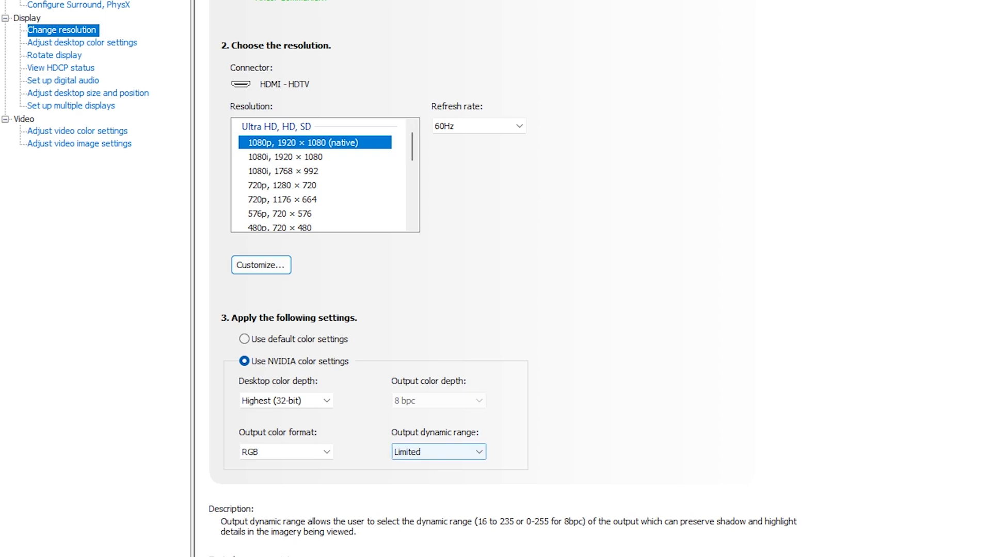
{"action": "scroll", "scroll_direction": "down", "scroll_amount": 3}
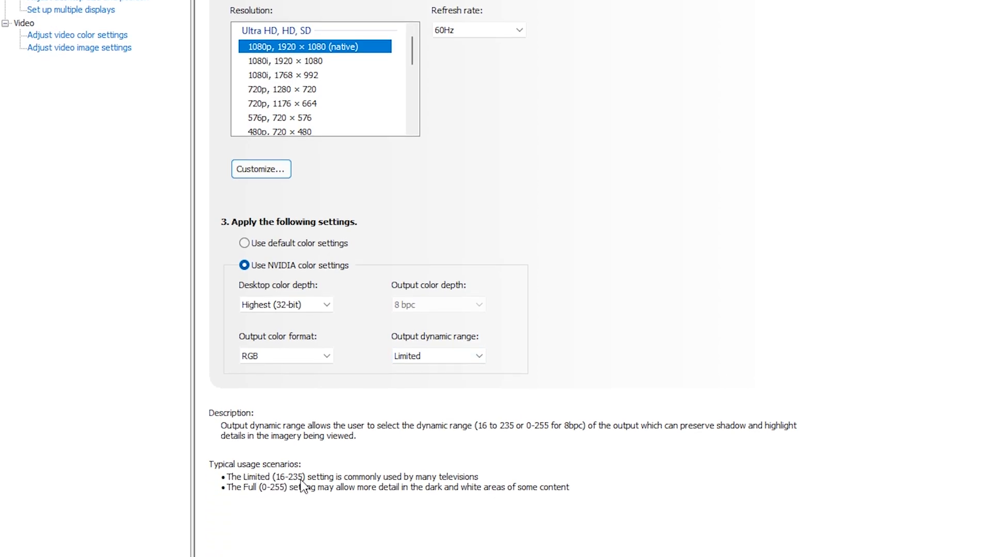
{"action": "mouse_move", "coordinate": [471, 492]}
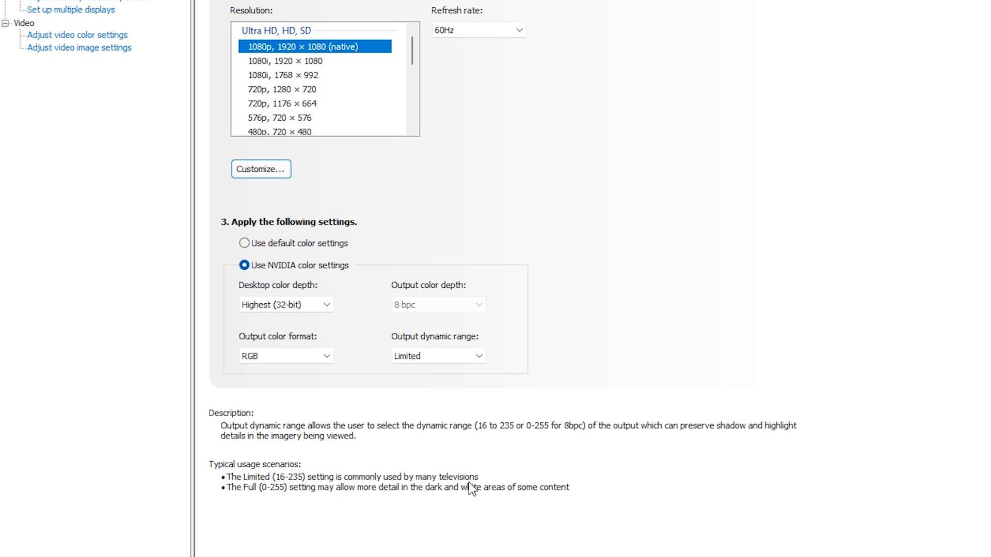
{"action": "mouse_move", "coordinate": [281, 498]}
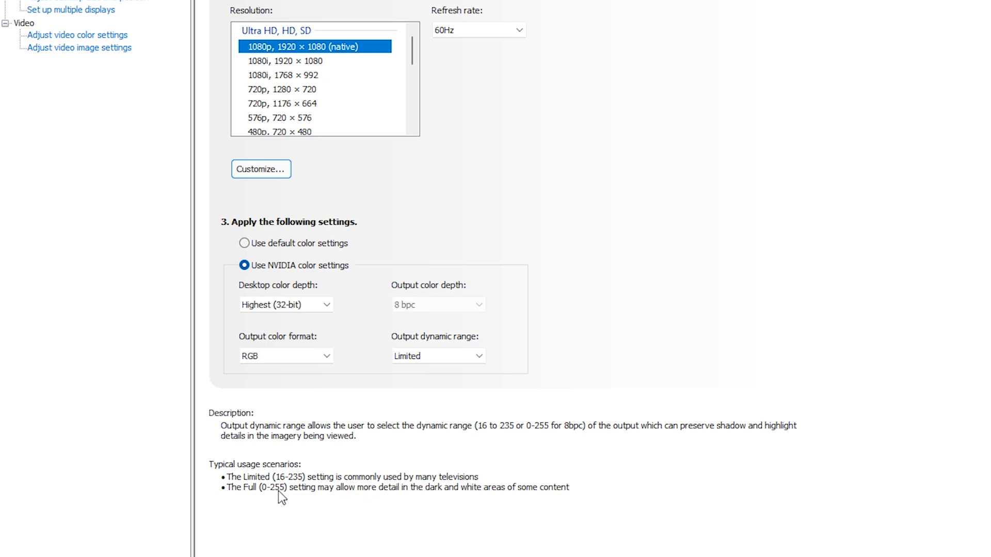
{"action": "mouse_move", "coordinate": [441, 498]}
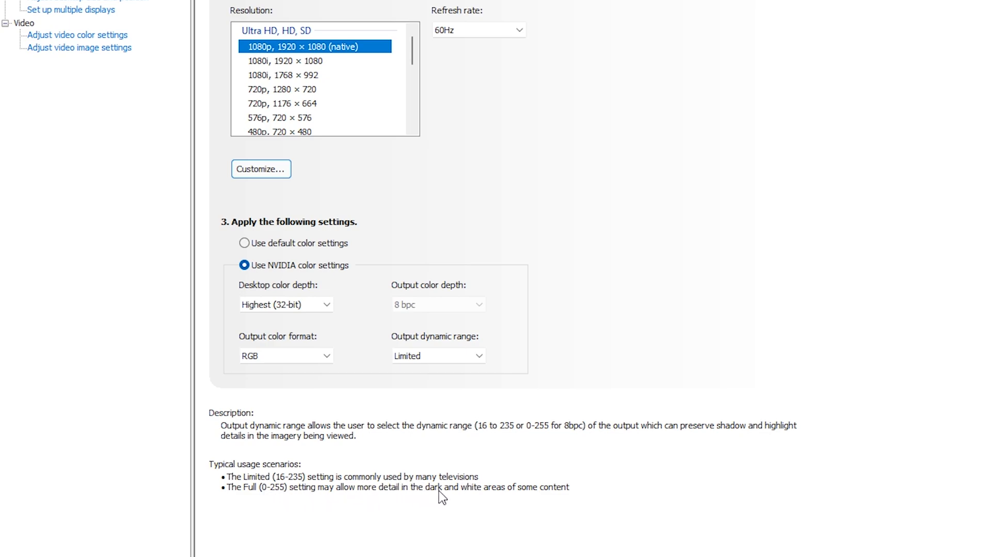
{"action": "mouse_move", "coordinate": [432, 382]}
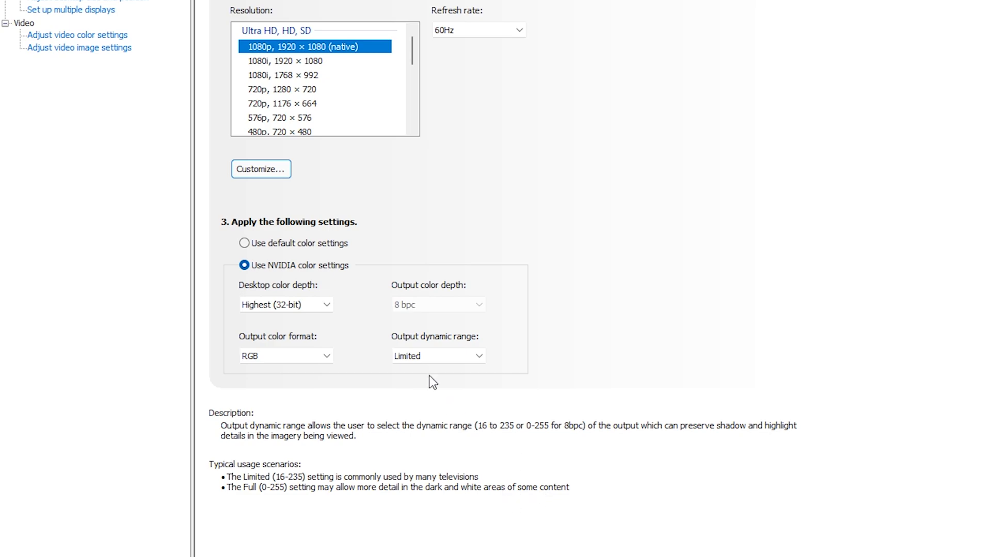
- Set Output dynamic range to Full alongside 32-bit RGB at 8 bpc
{"action": "left_click", "coordinate": [438, 356]}
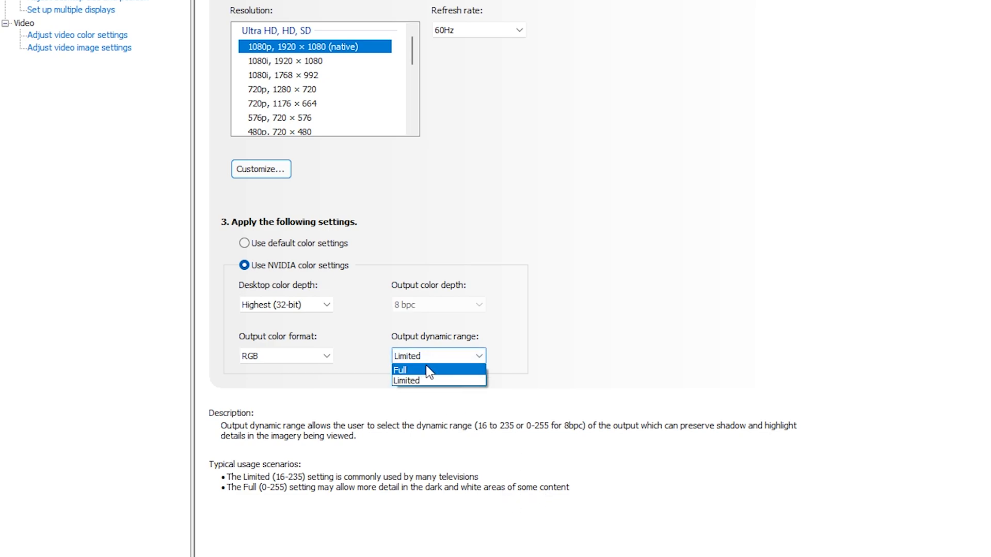
{"action": "left_click", "coordinate": [399, 370]}
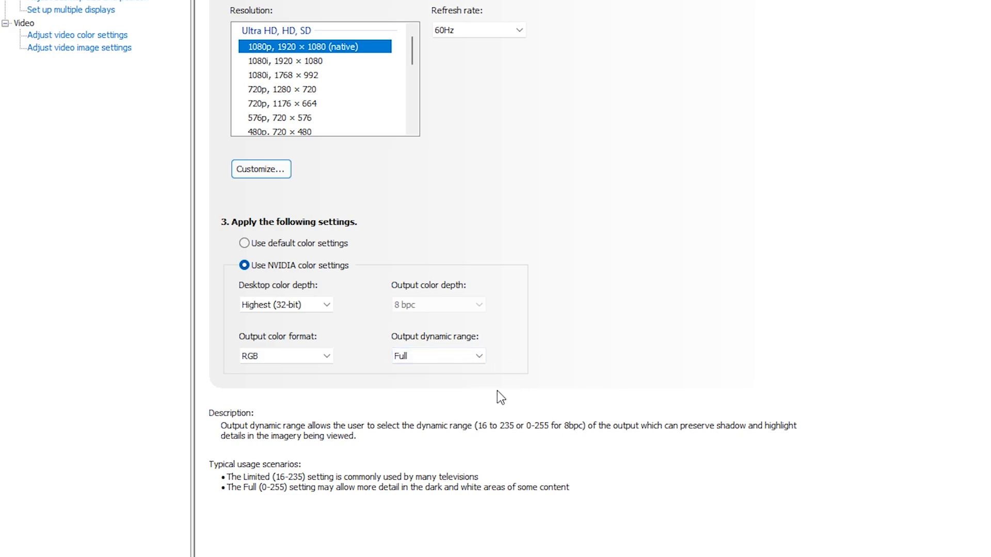
{"action": "left_click", "coordinate": [437, 355]}
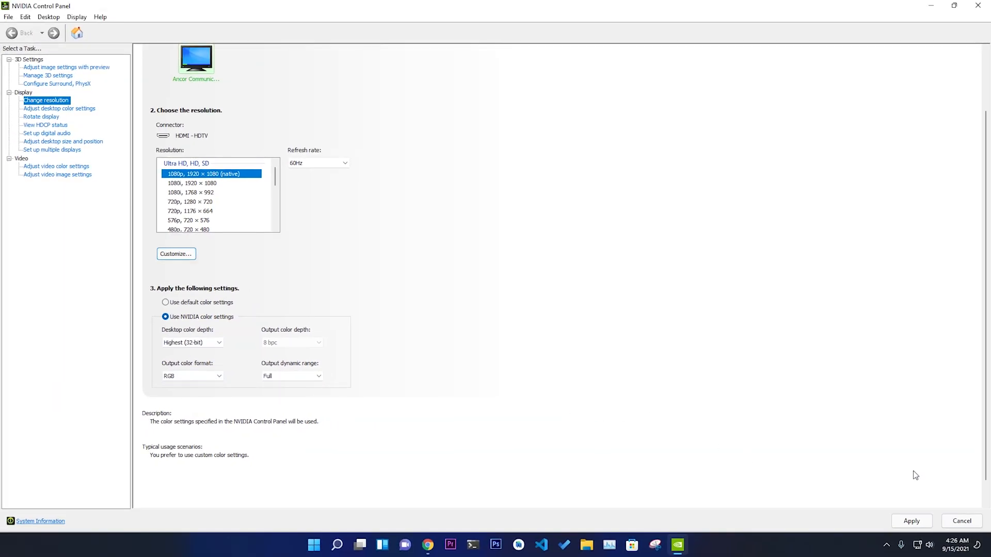
{"action": "scroll", "scroll_direction": "up", "scroll_amount": 3}
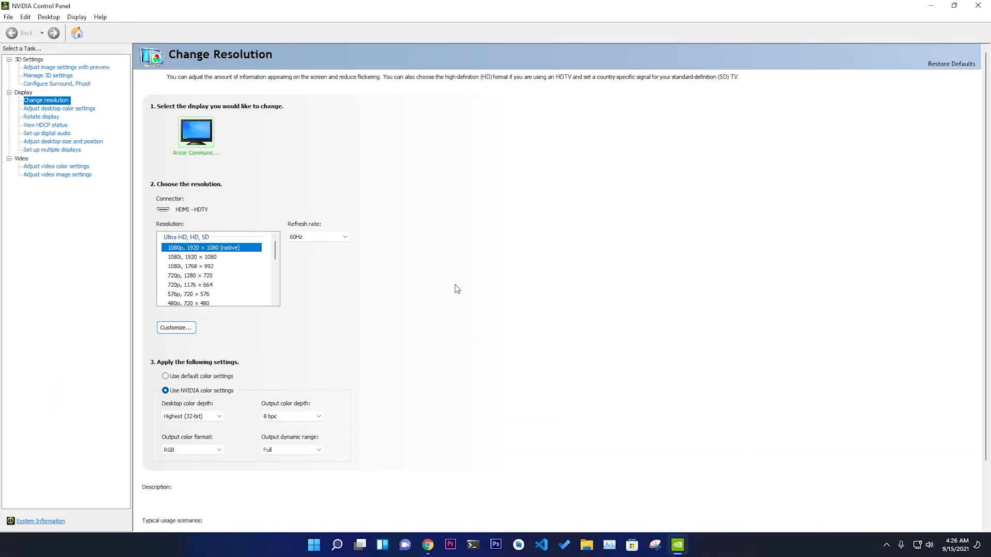
{"action": "mouse_move", "coordinate": [433, 176]}
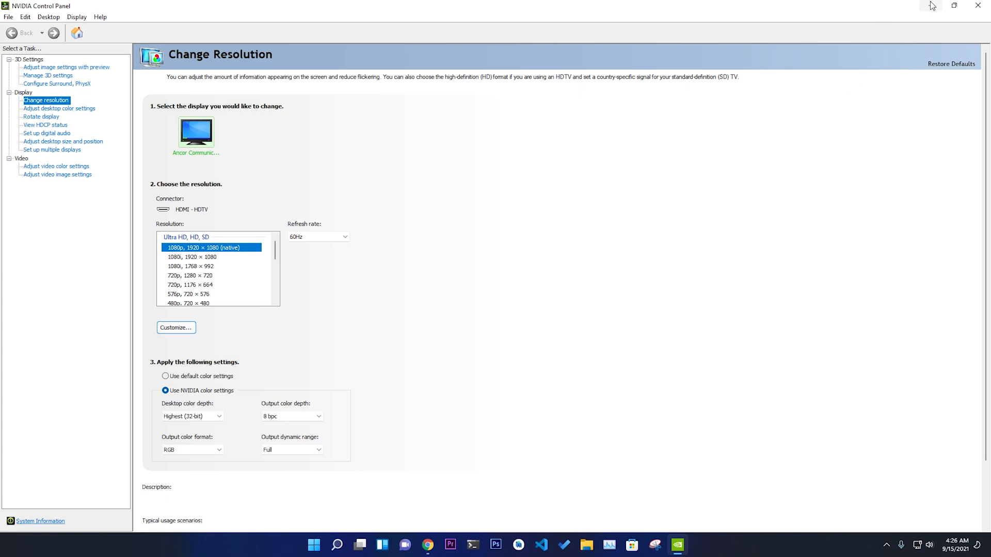
- Minimize the control panel, zoom out the Pixabay rose photo in Chrome, then open the YouTube tab
{"action": "left_click", "coordinate": [954, 6]}
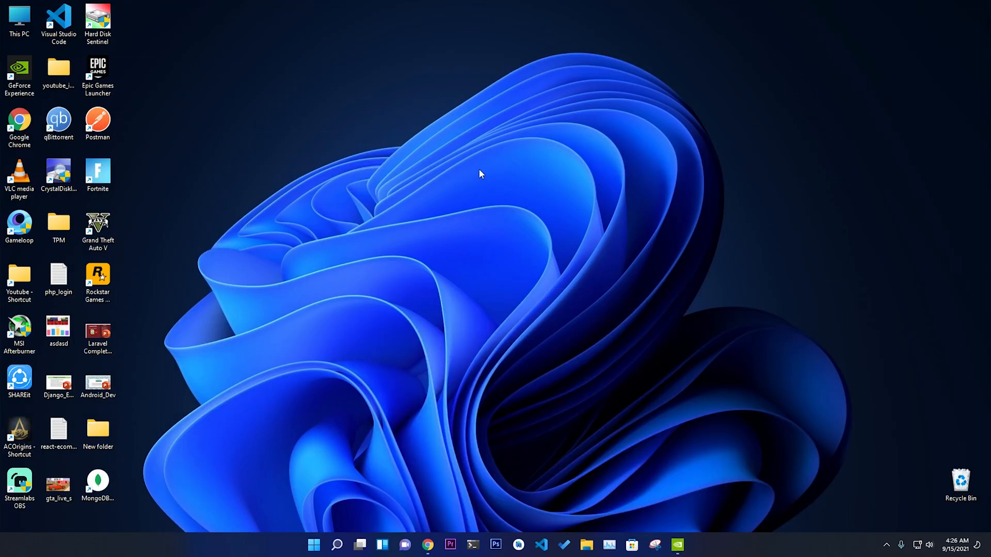
{"action": "mouse_move", "coordinate": [518, 467]}
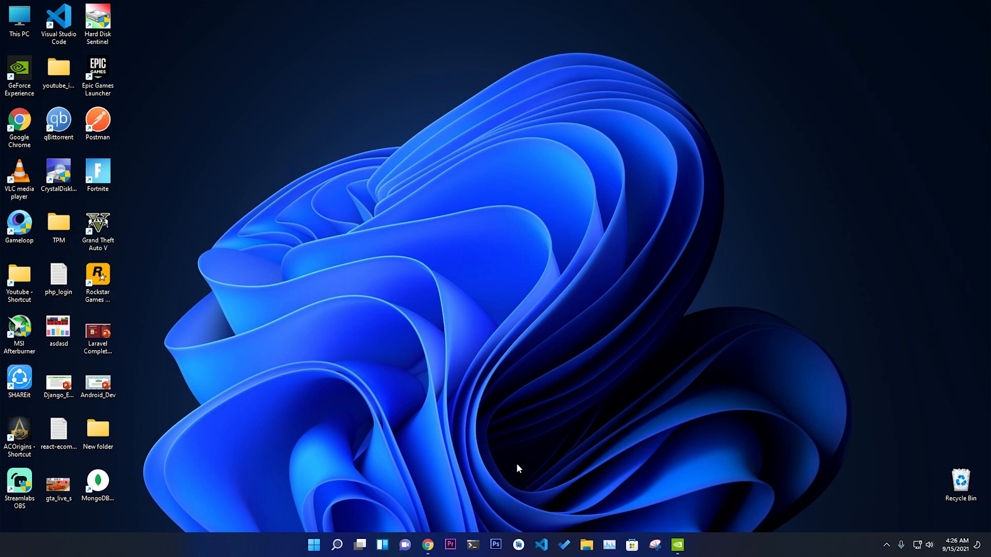
{"action": "mouse_move", "coordinate": [438, 541]}
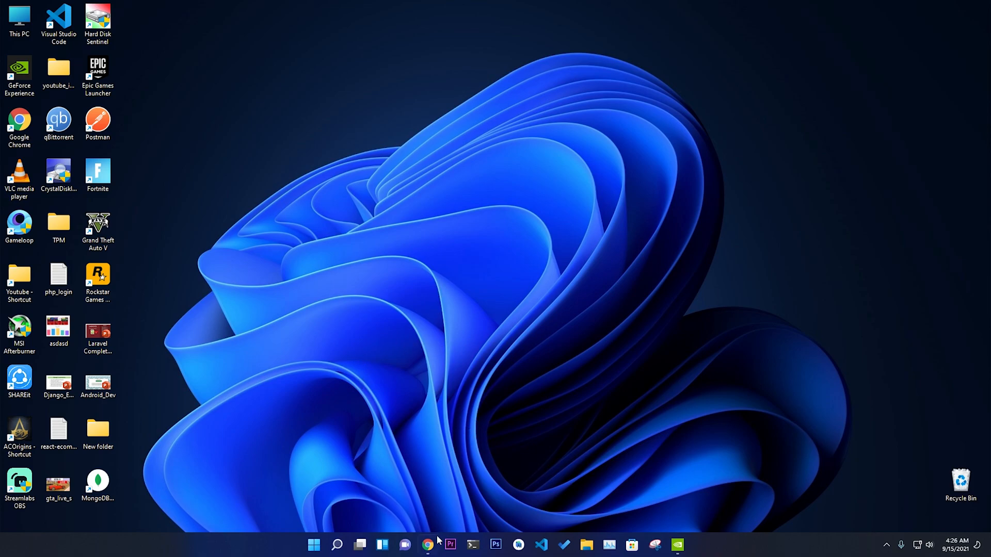
{"action": "left_click", "coordinate": [427, 544]}
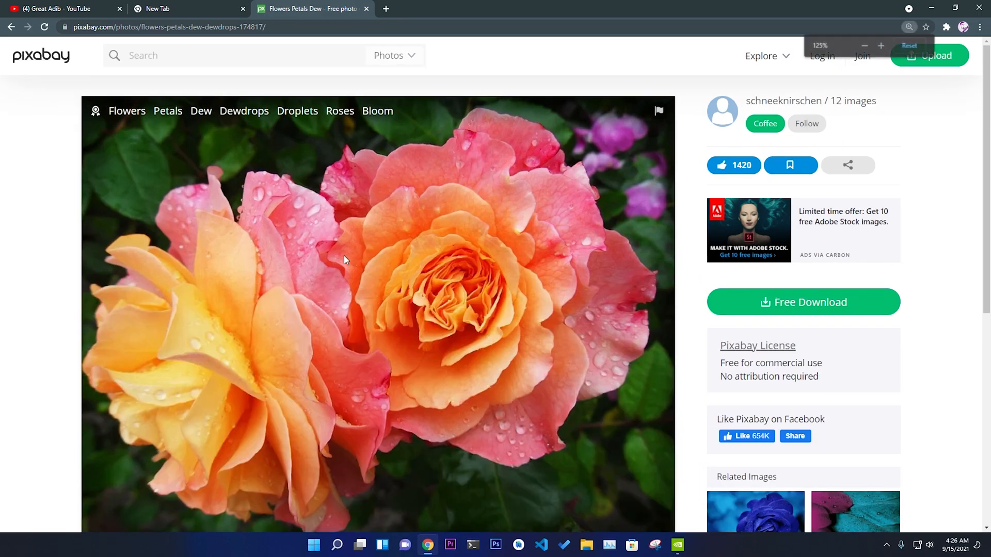
{"action": "left_click", "coordinate": [863, 46]}
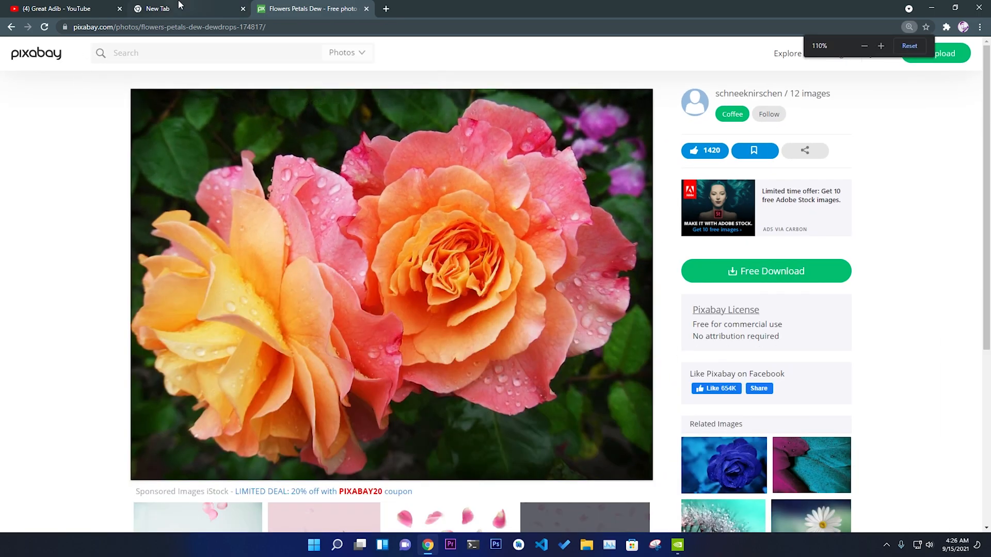
{"action": "left_click", "coordinate": [152, 8]}
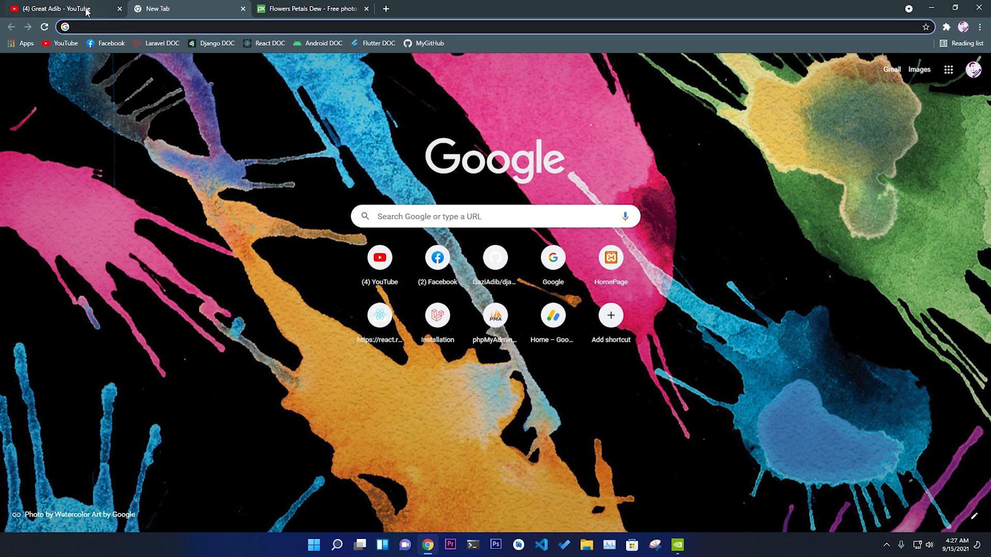
{"action": "mouse_move", "coordinate": [59, 8]}
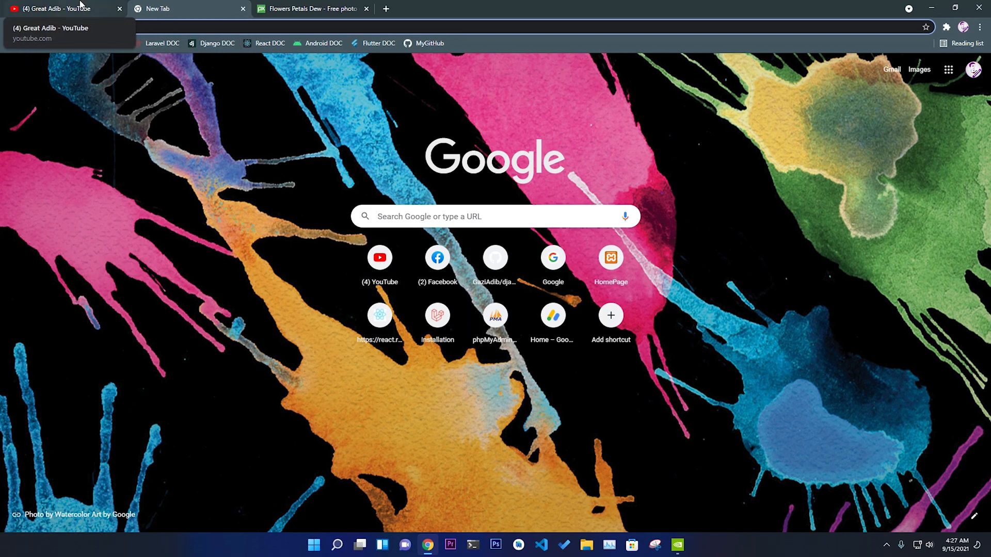
{"action": "left_click", "coordinate": [59, 8]}
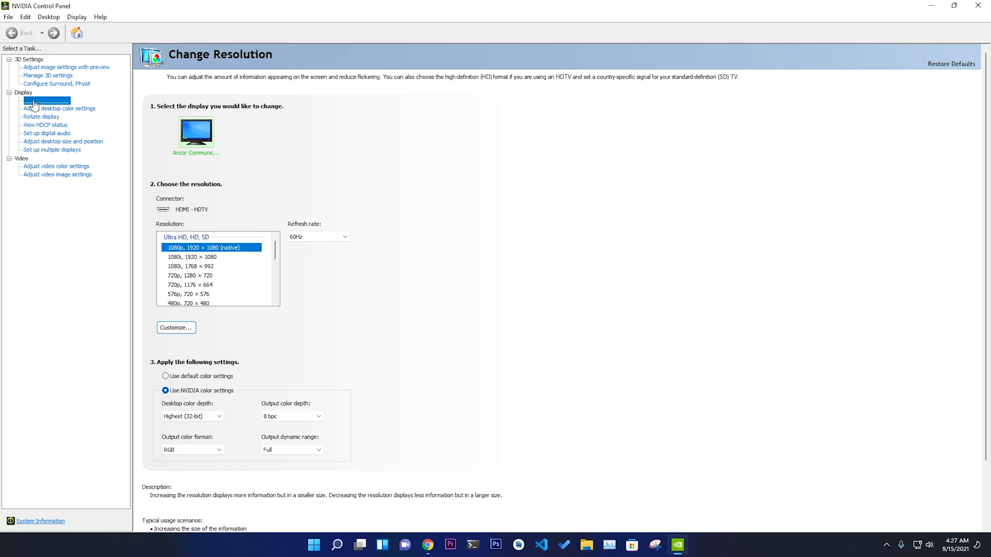
- Select Adjust desktop color settings under Display, showing brightness 55%, contrast 50%, gamma 1.00
{"action": "left_click", "coordinate": [67, 108]}
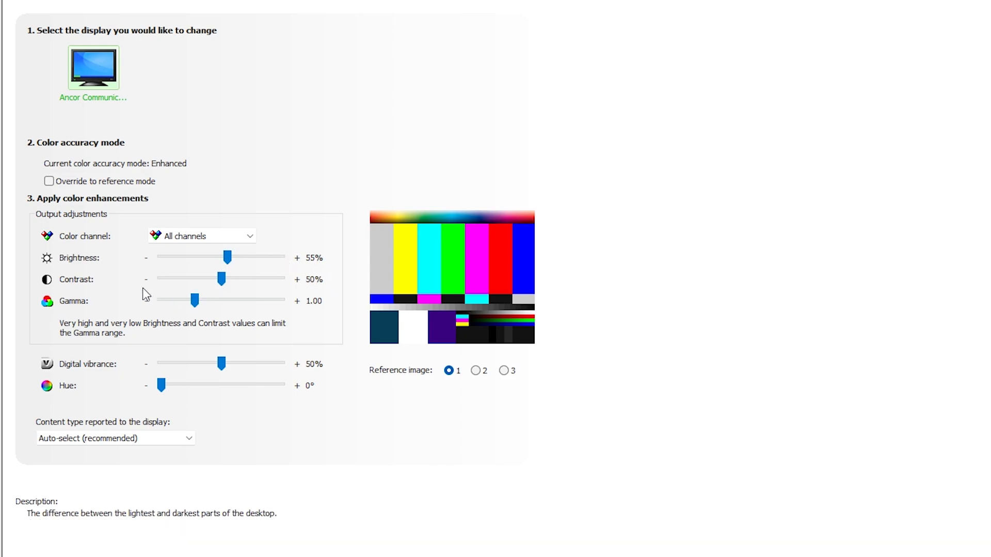
{"action": "mouse_move", "coordinate": [194, 301]}
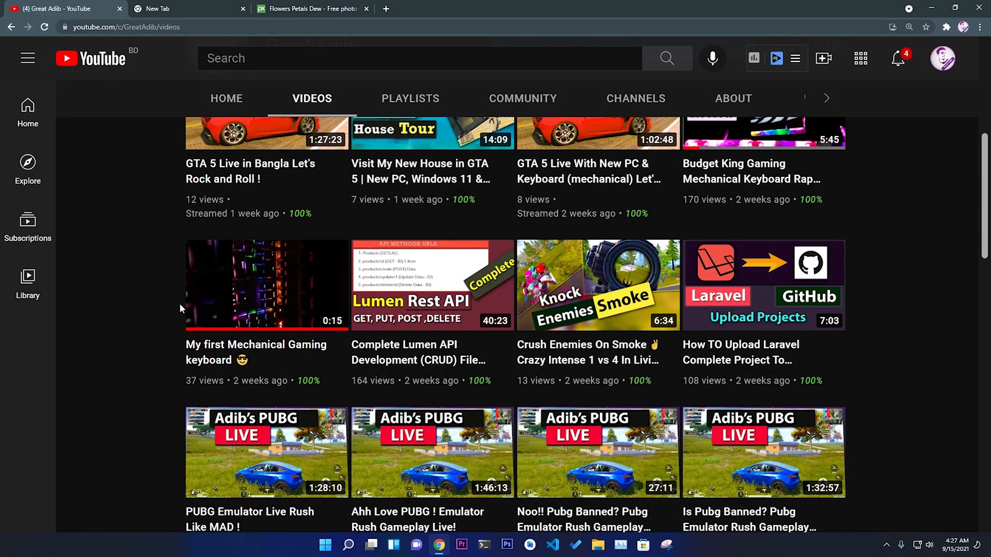
- Scroll up the YouTube channel videos page before returning to the desktop
{"action": "scroll", "scroll_direction": "up", "scroll_amount": 3}
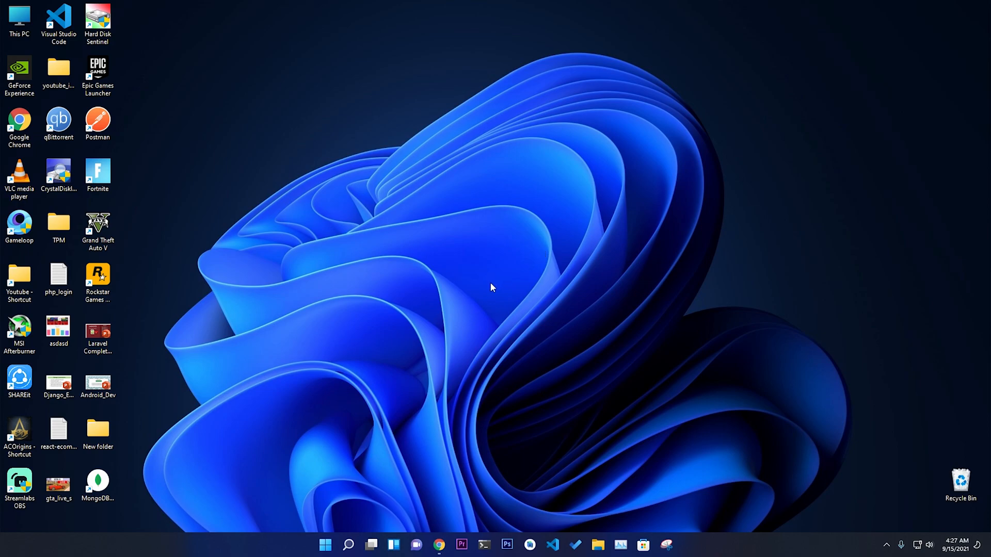
{"action": "mouse_move", "coordinate": [495, 295]}
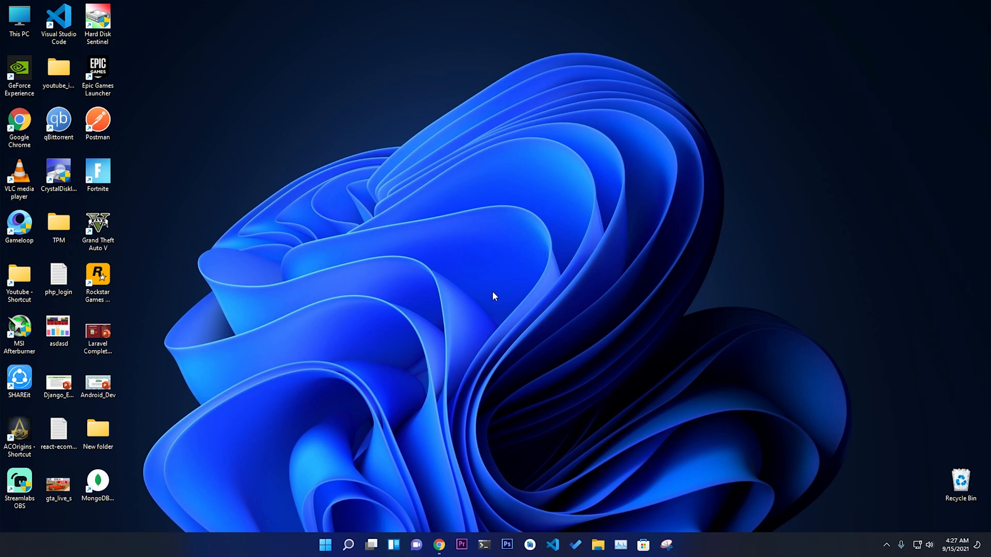